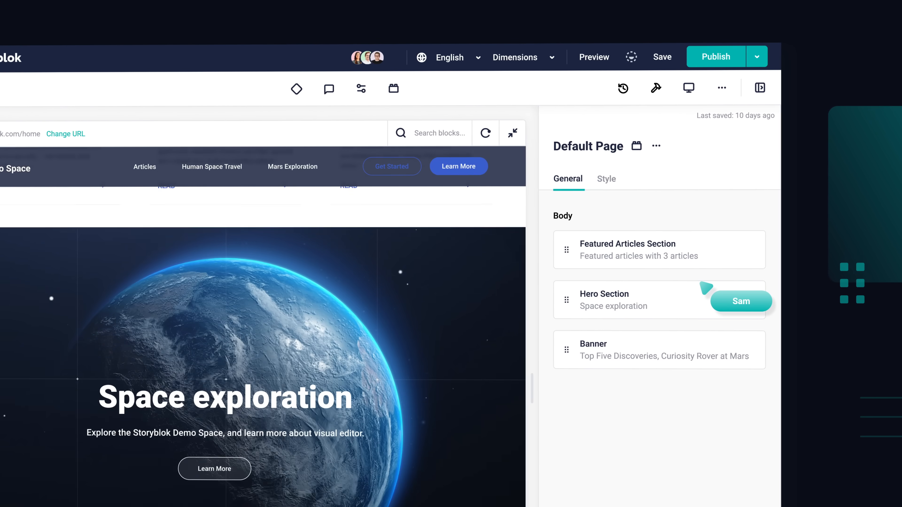
Step: Open the Hero Section block from the Body list to show its Headline, Subheadline and Buttons fields
{"action": "left_click", "coordinate": [621, 300]}
{"action": "type", "text": "@tp"}
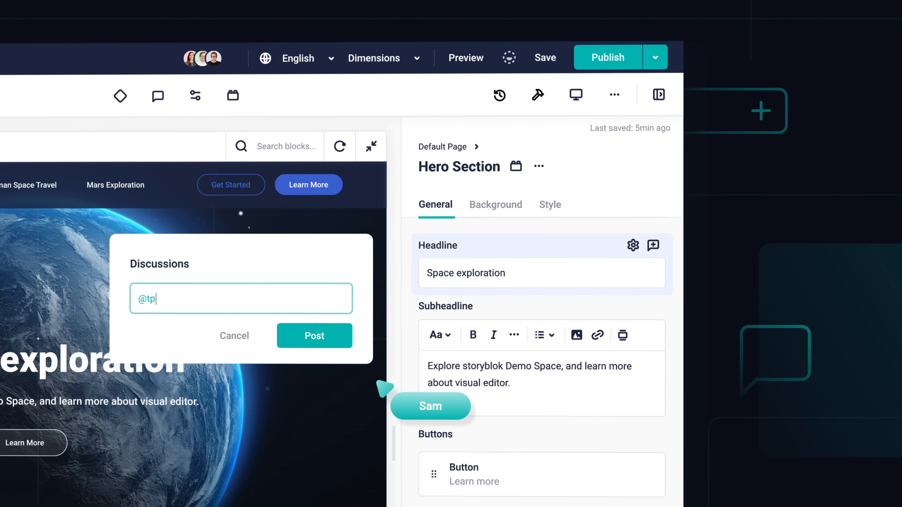
{"action": "left_click", "coordinate": [314, 336]}
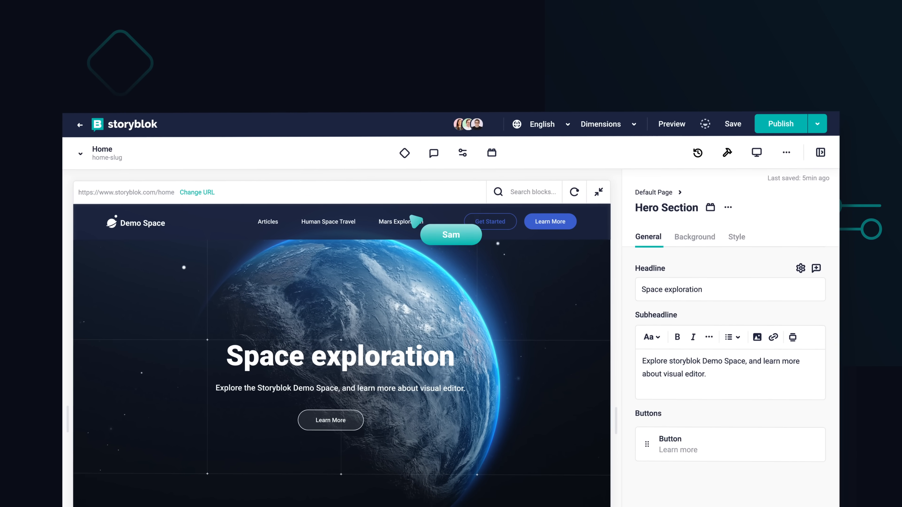
Step: Assign Lydia to the Home page at the Ready to Publish workflow stage
{"action": "left_click", "coordinate": [404, 153]}
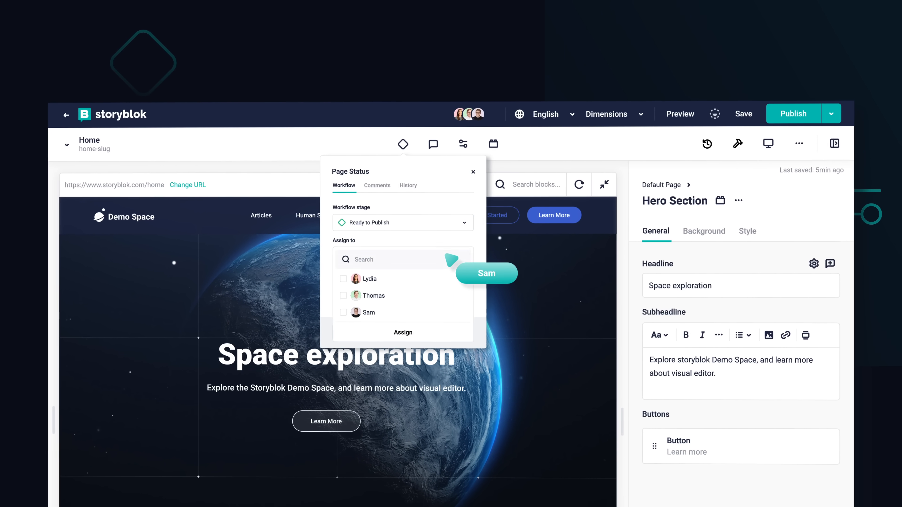
{"action": "left_click", "coordinate": [343, 279]}
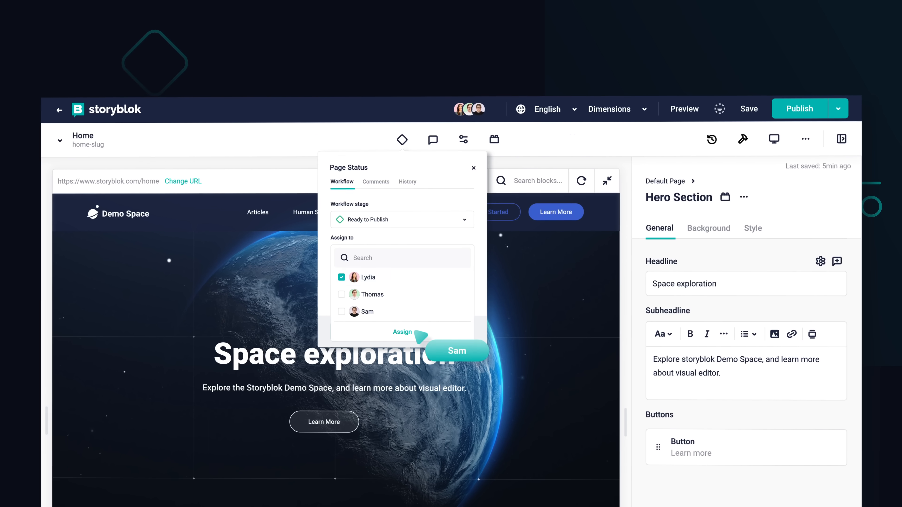
{"action": "left_click", "coordinate": [473, 168]}
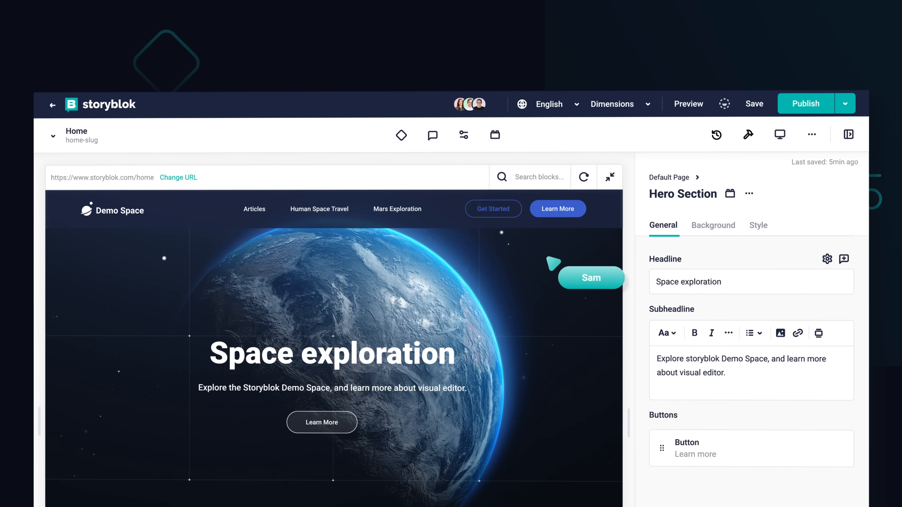